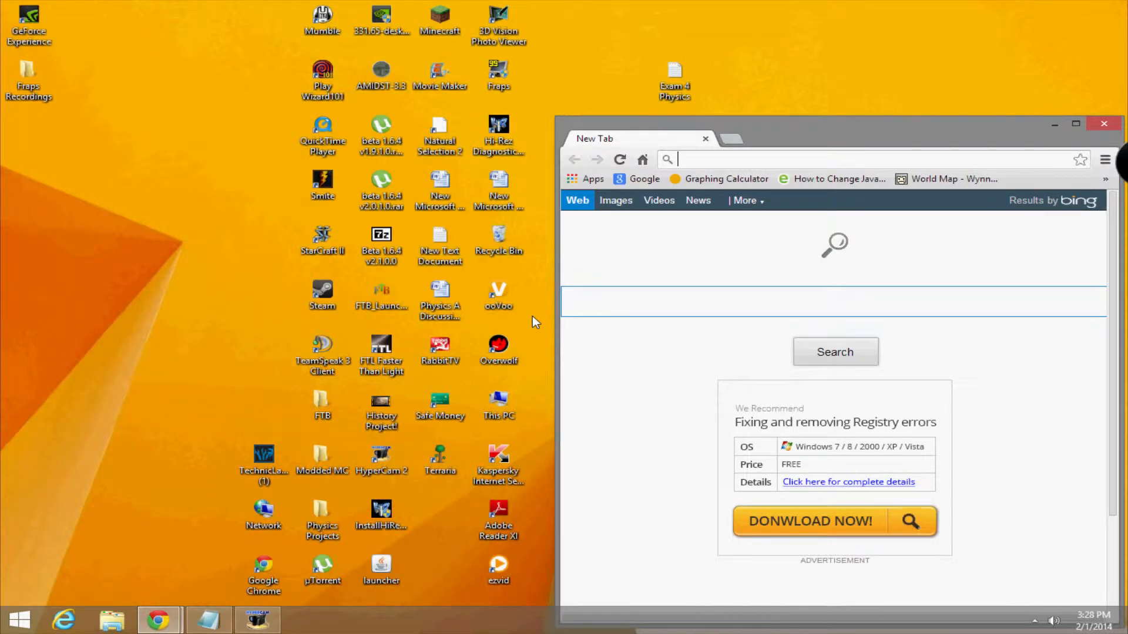
Maximize the Chrome new-tab window to full screen
click(1075, 123)
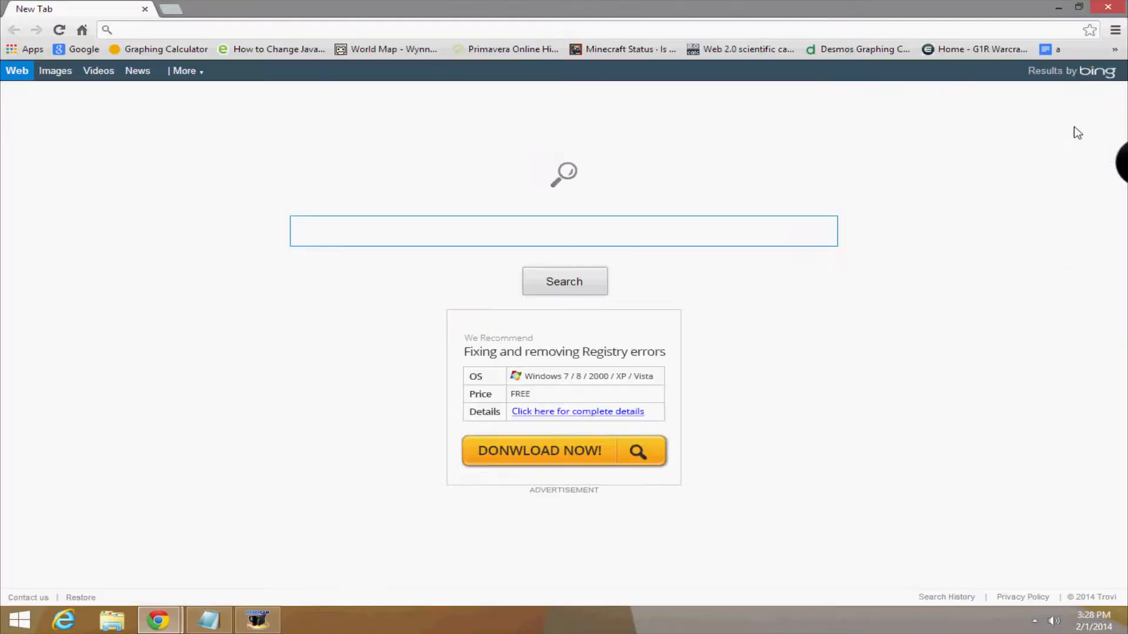
mouse_move(980, 49)
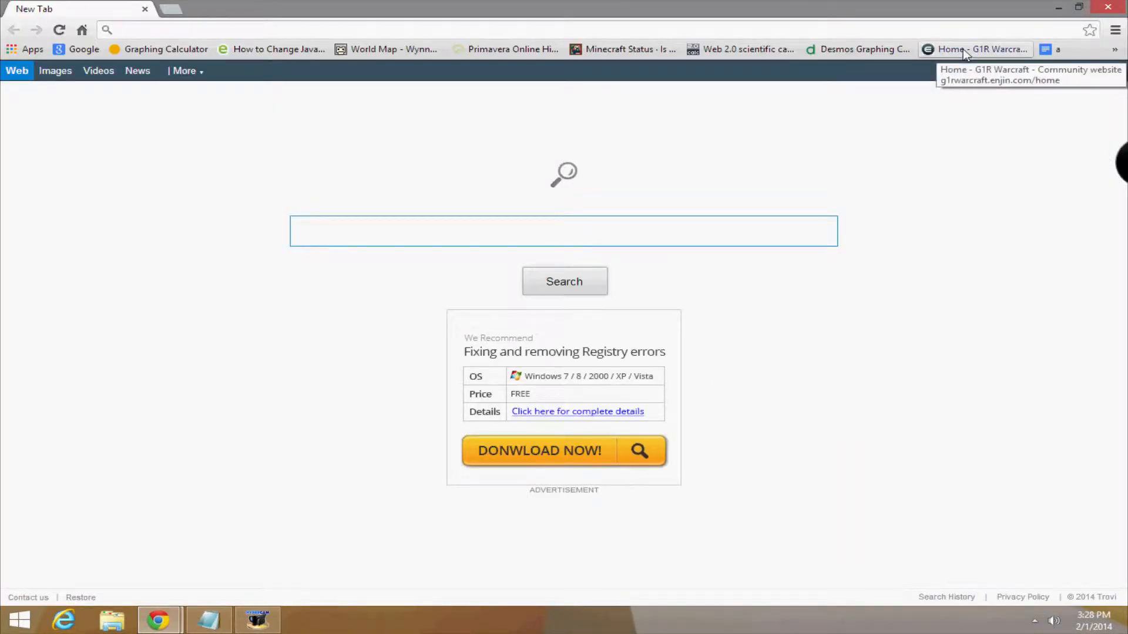
Open the 'Home - G1R Warcraft' bookmark and scroll to the Technic mod-pack download link
click(978, 49)
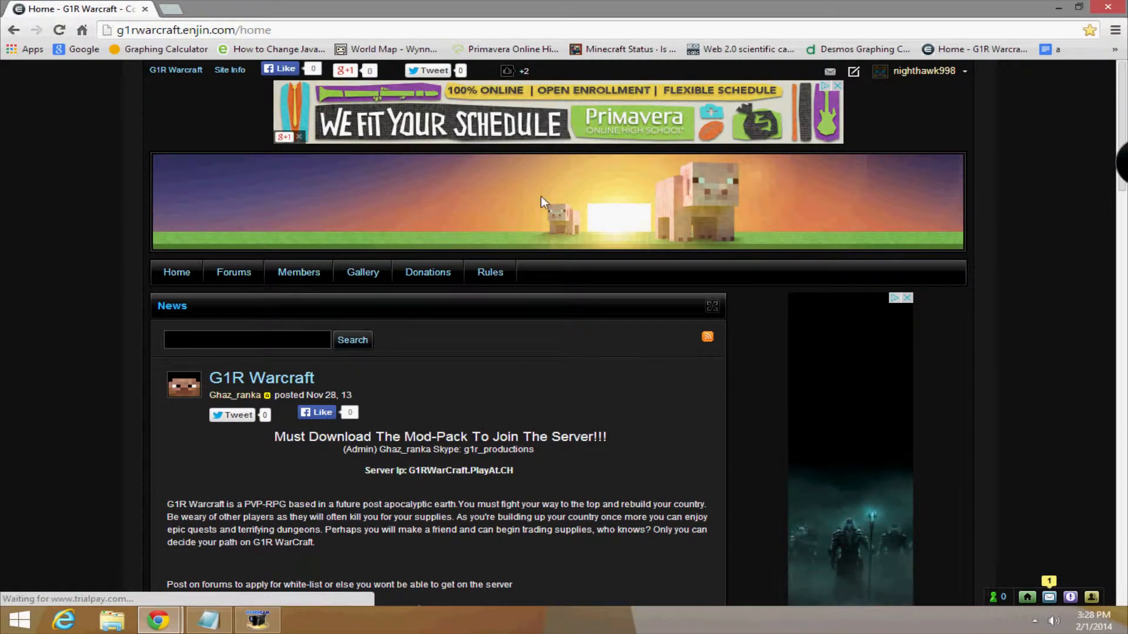
scroll(down, 3)
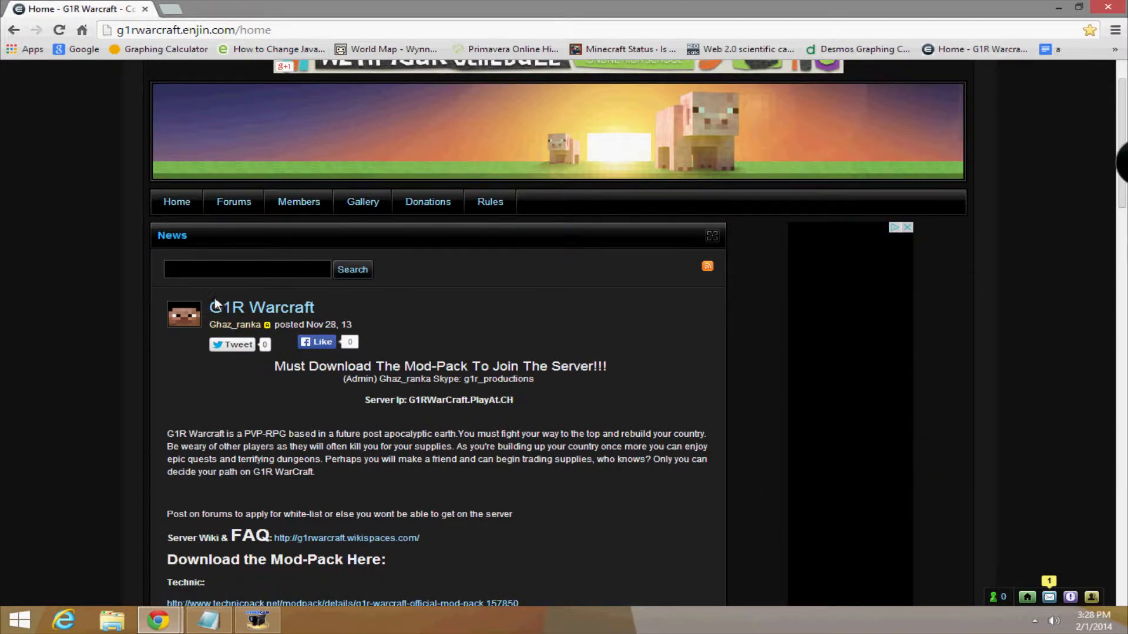
scroll(down, 3)
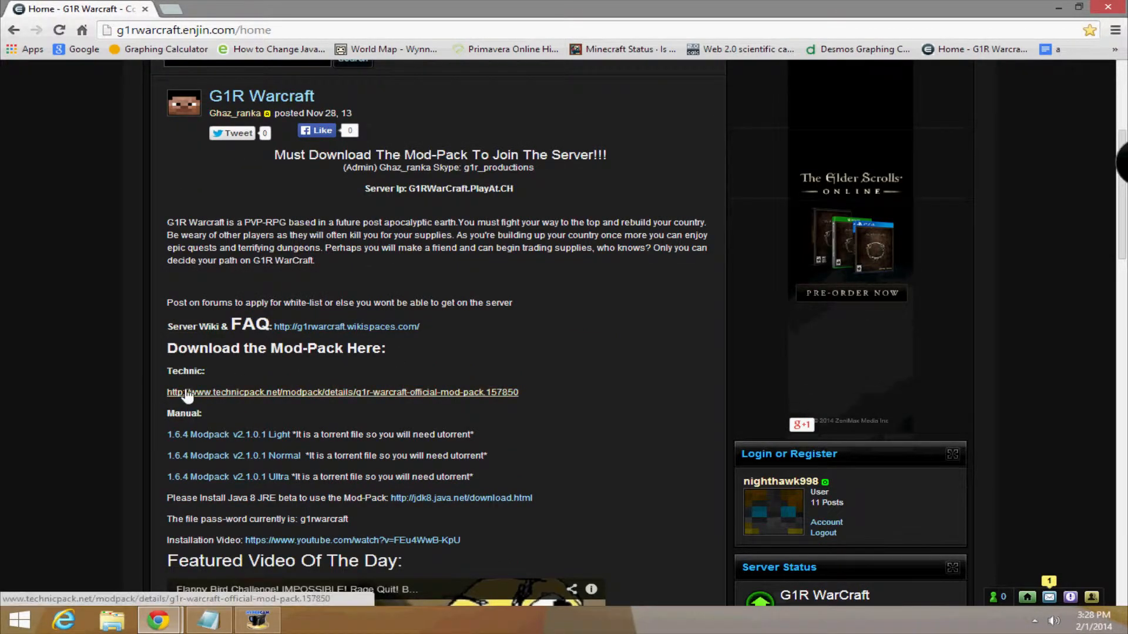
Open the G1R WarCraft Light Mod-Pack page on technicpack.net and view its Platform URL
click(342, 392)
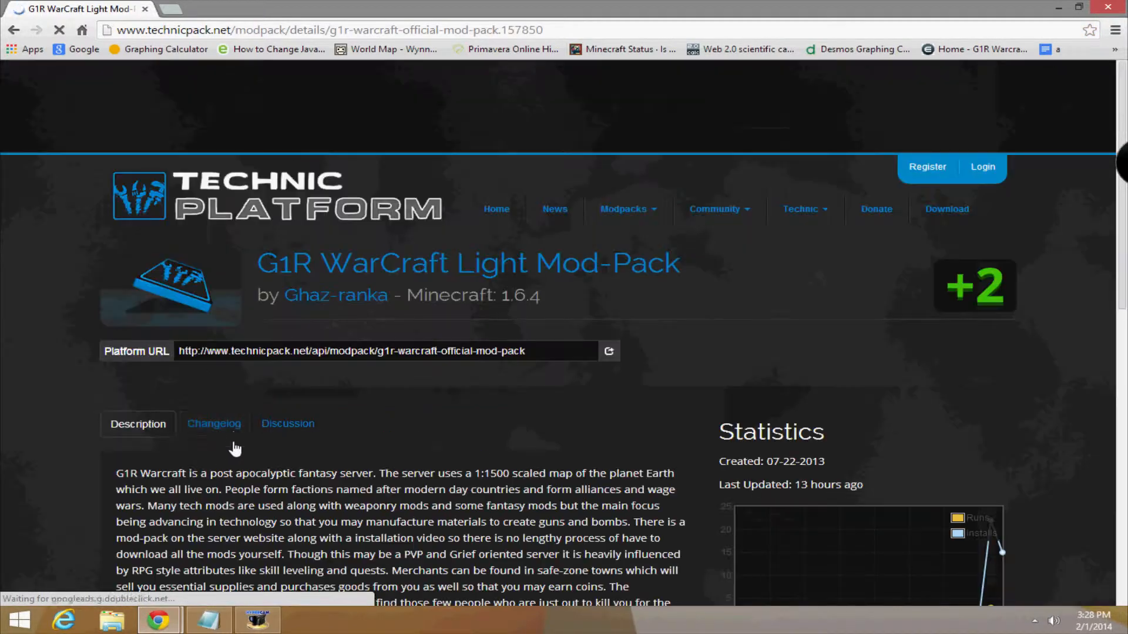
scroll(down, 3)
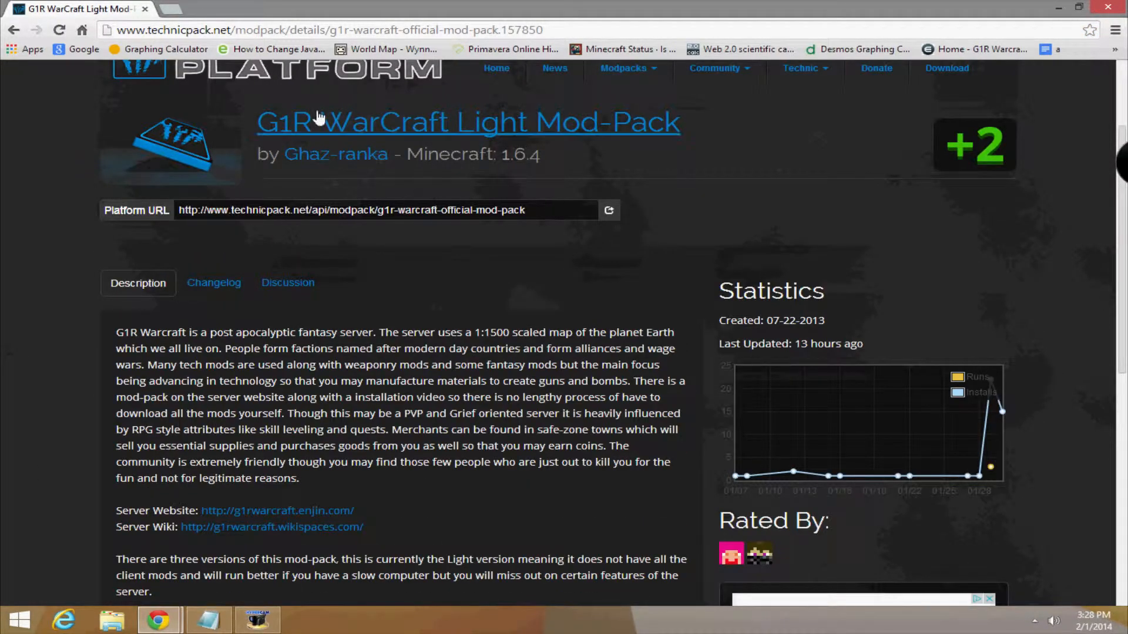
scroll(down, 3)
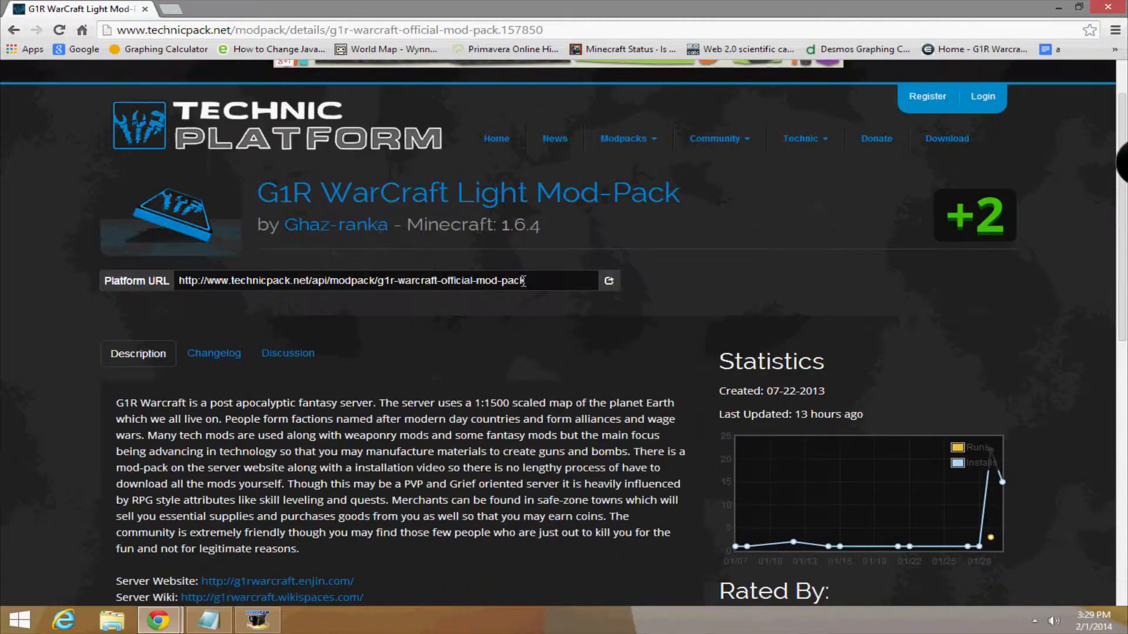
Copy the mod-pack's Platform URL, launch Technic Launcher, and start adding a new pack
click(609, 281)
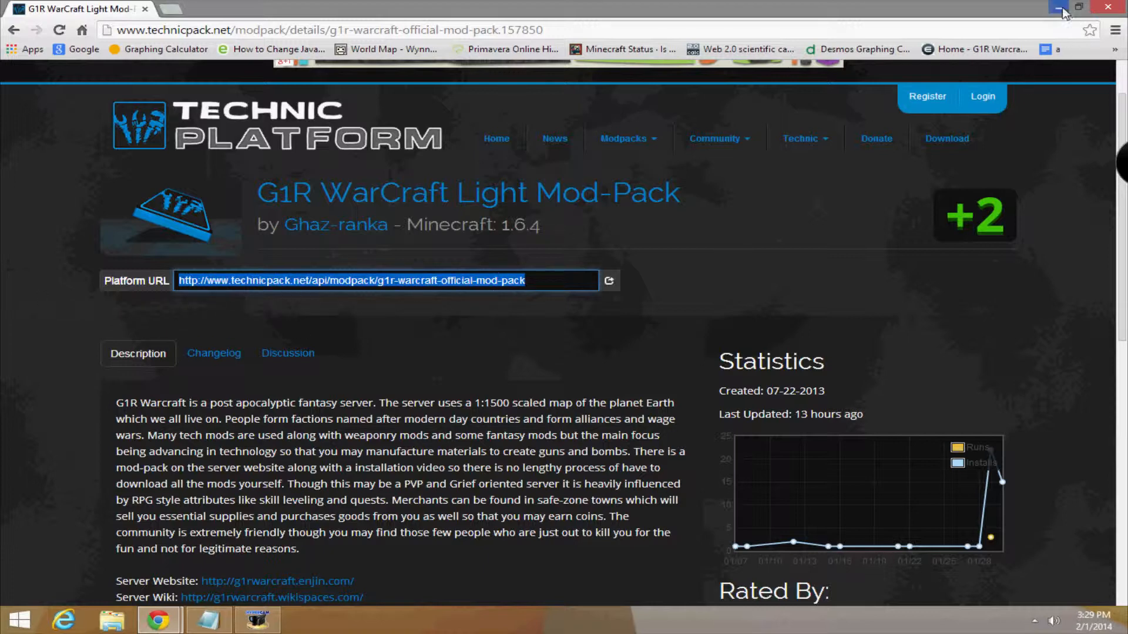
mouse_move(1064, 8)
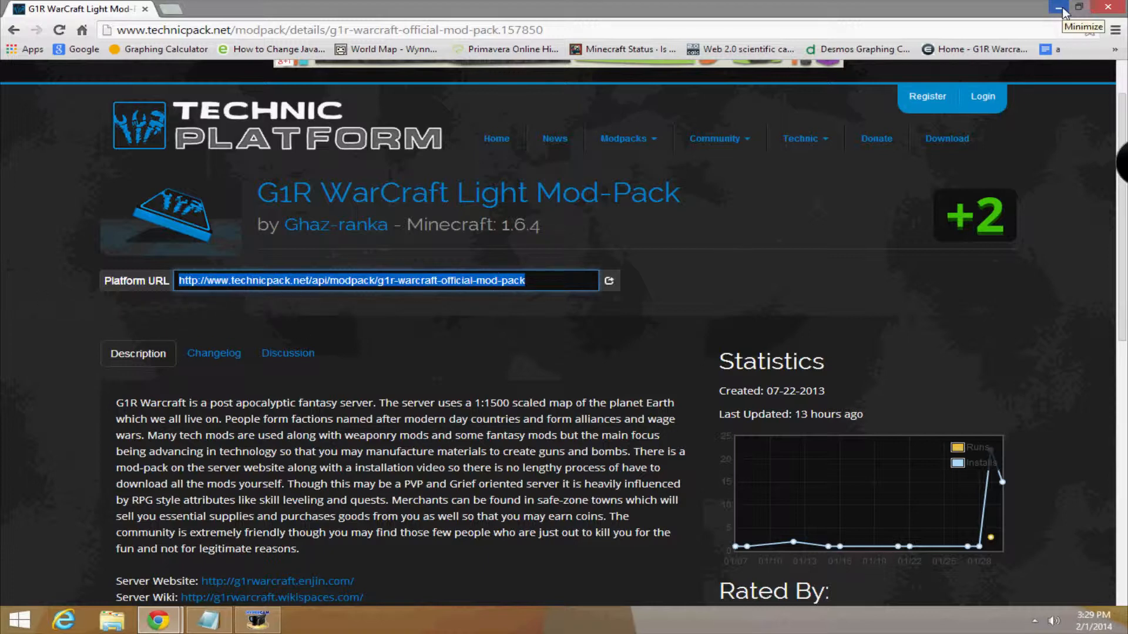
scroll(down, 3)
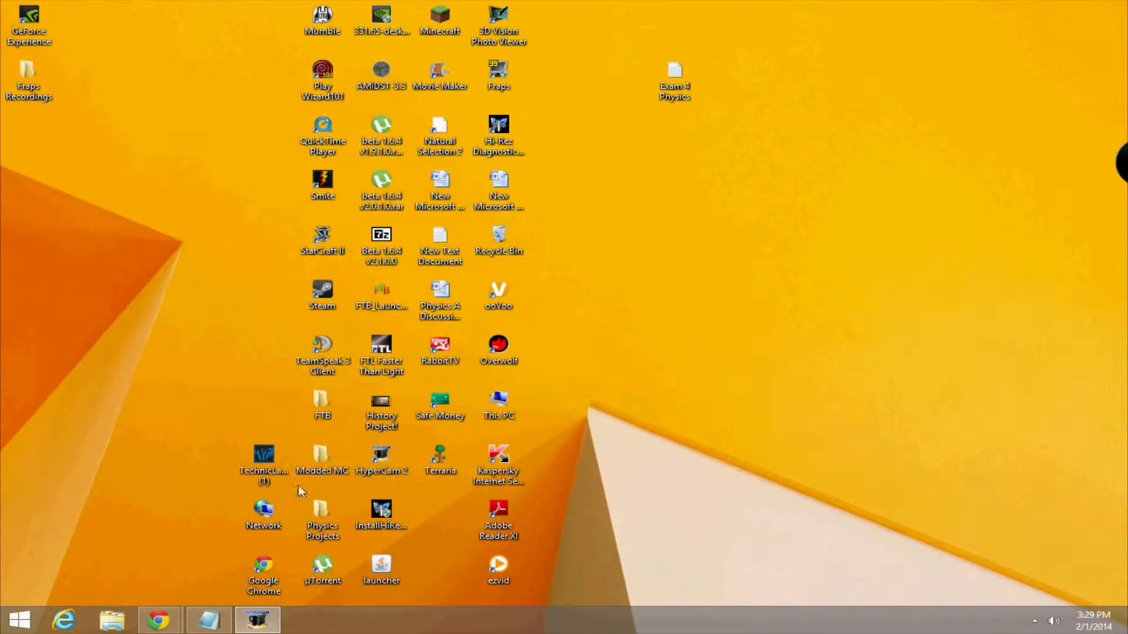
double_click(263, 457)
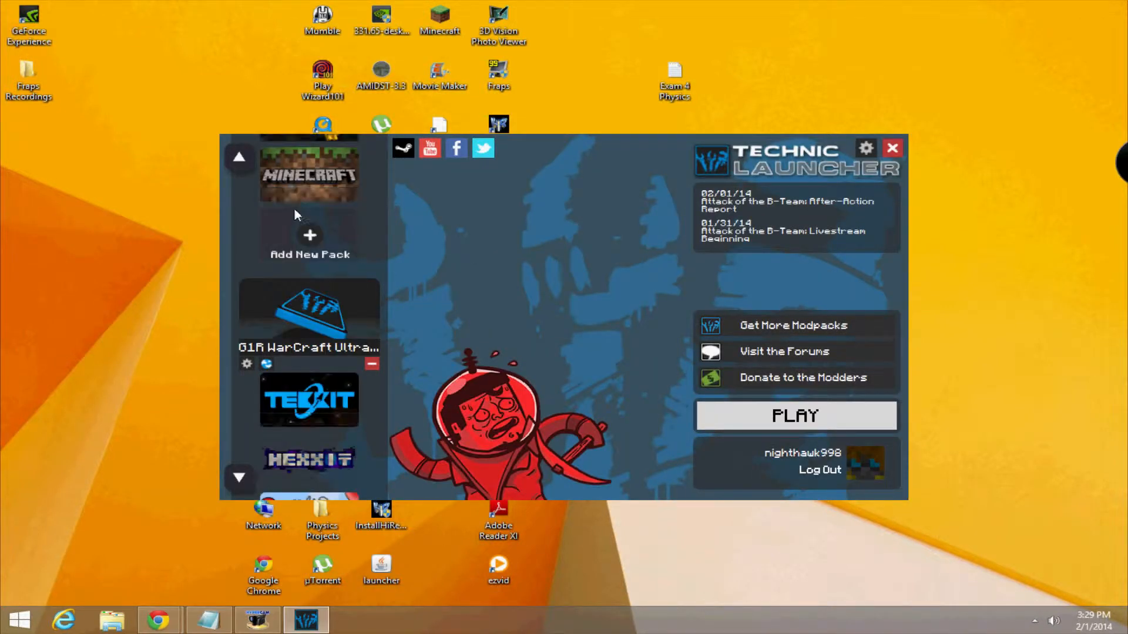
click(310, 238)
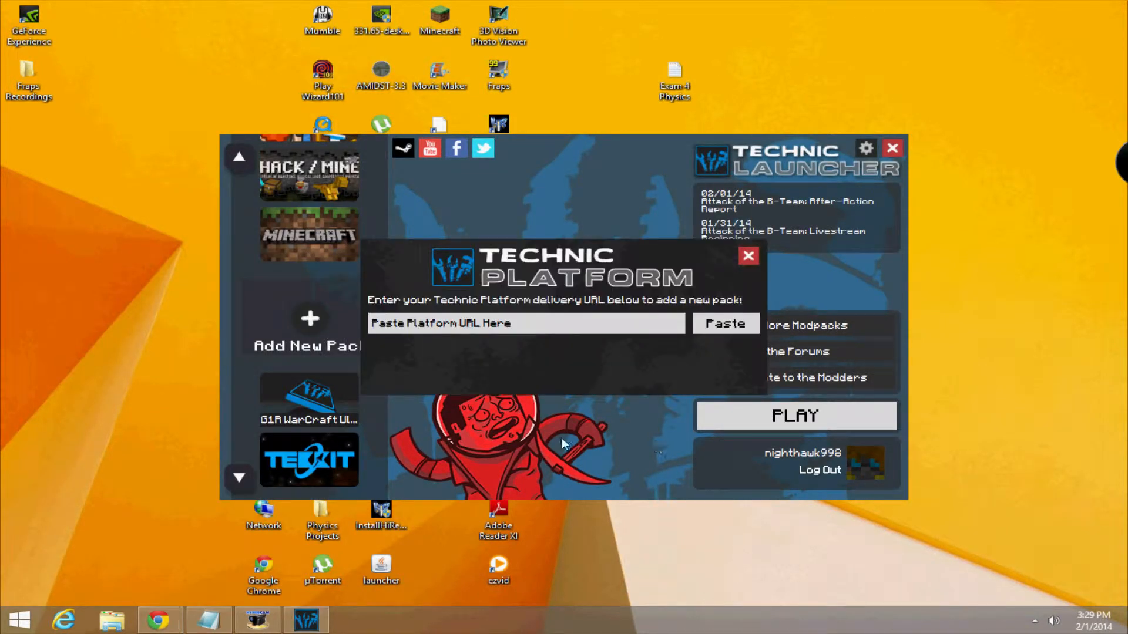
Paste the platform URL and add the G1R WarCraft Light Mod-Pack
click(525, 323)
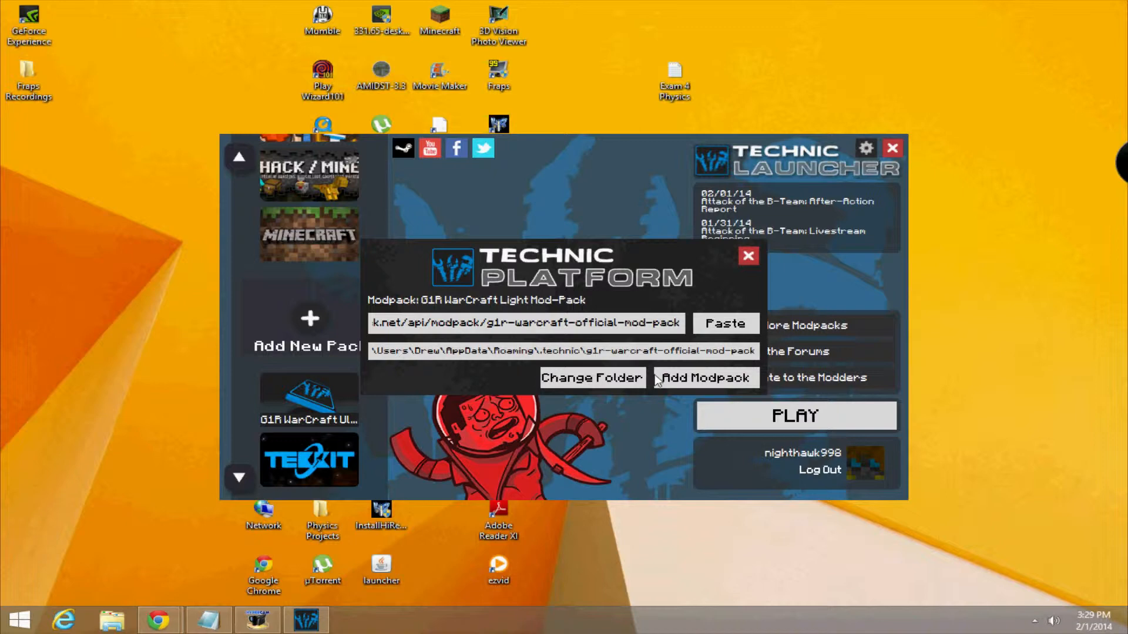
click(705, 378)
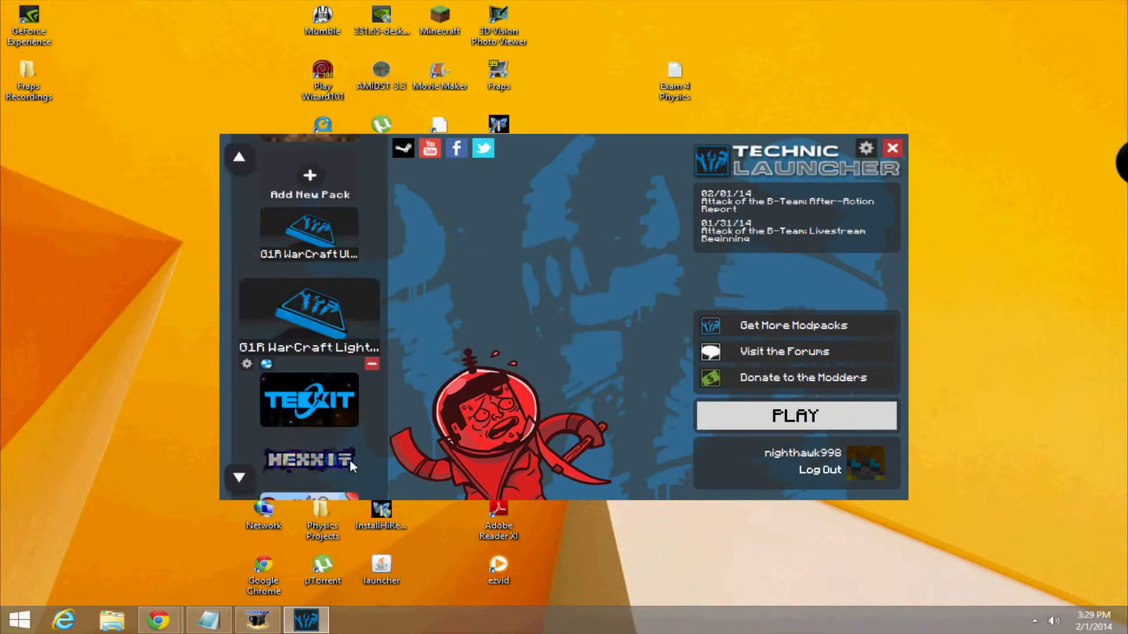